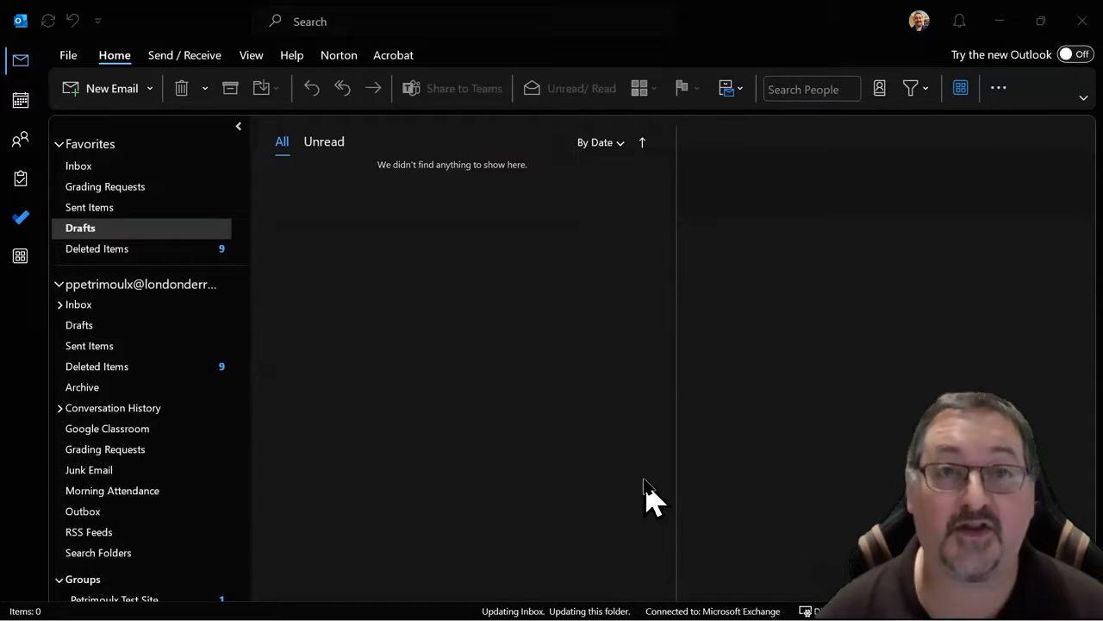
mouse_move(850, 113)
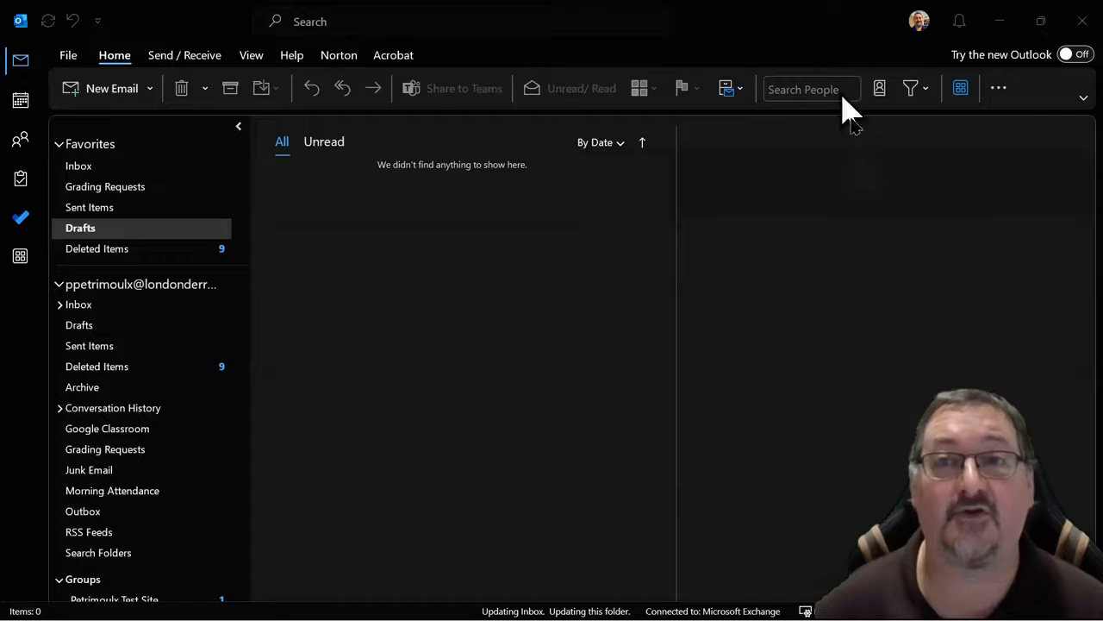
mouse_move(1016, 54)
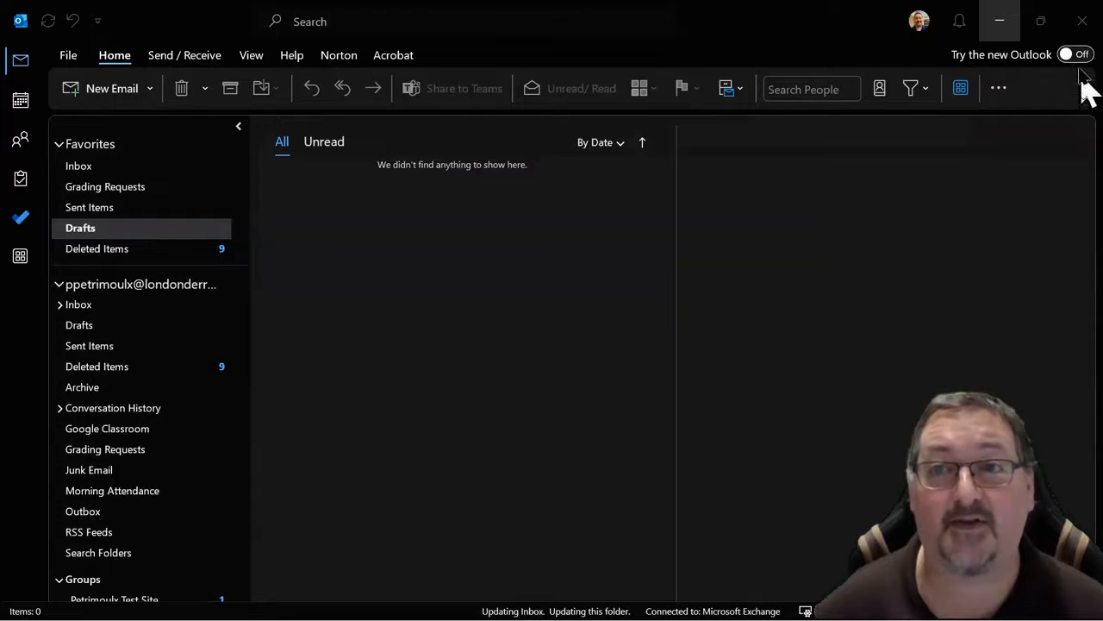
mouse_move(935, 54)
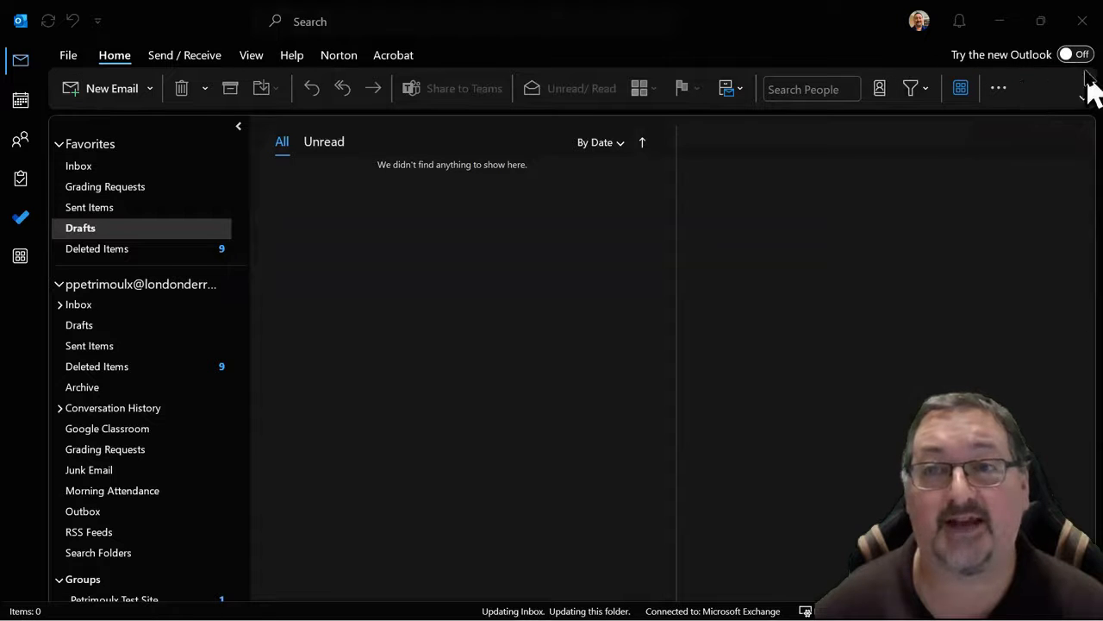
mouse_move(854, 159)
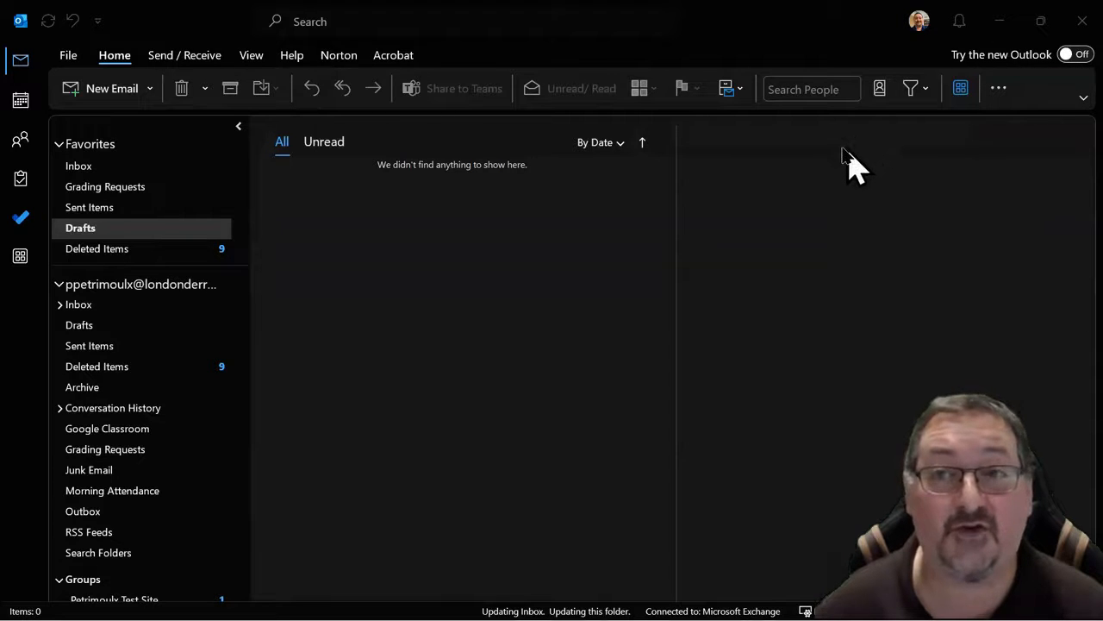
mouse_move(741, 229)
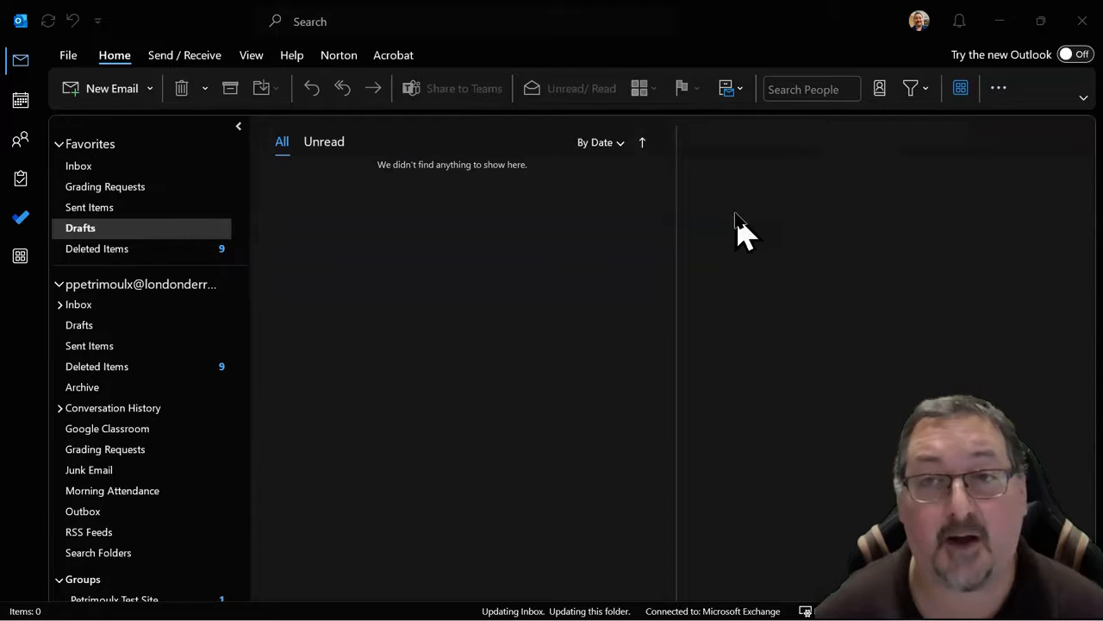
mouse_move(757, 228)
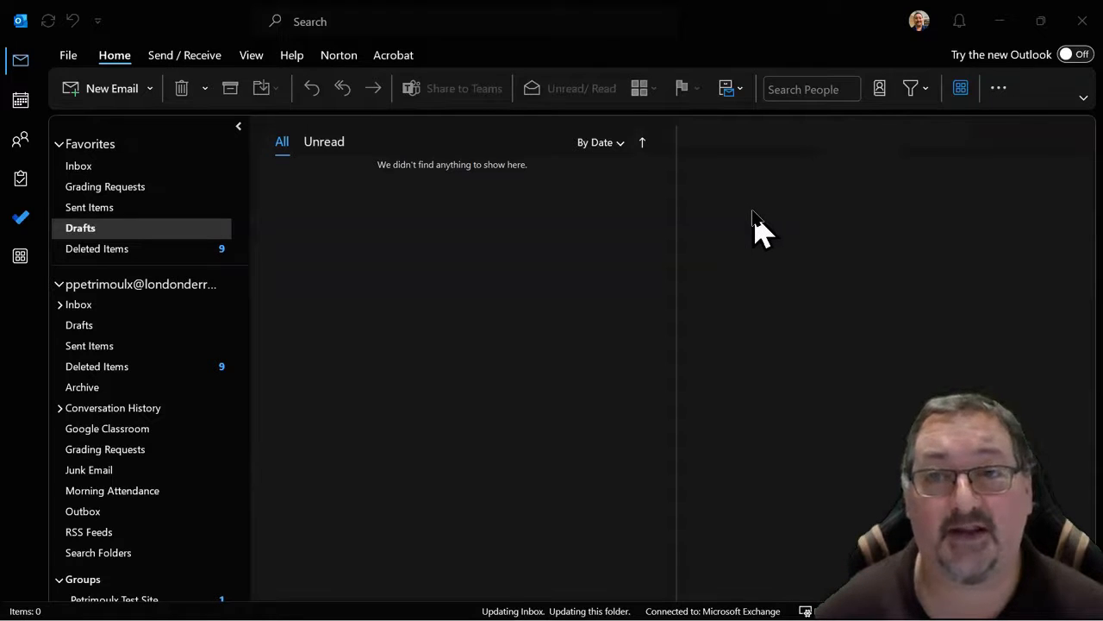
mouse_move(664, 298)
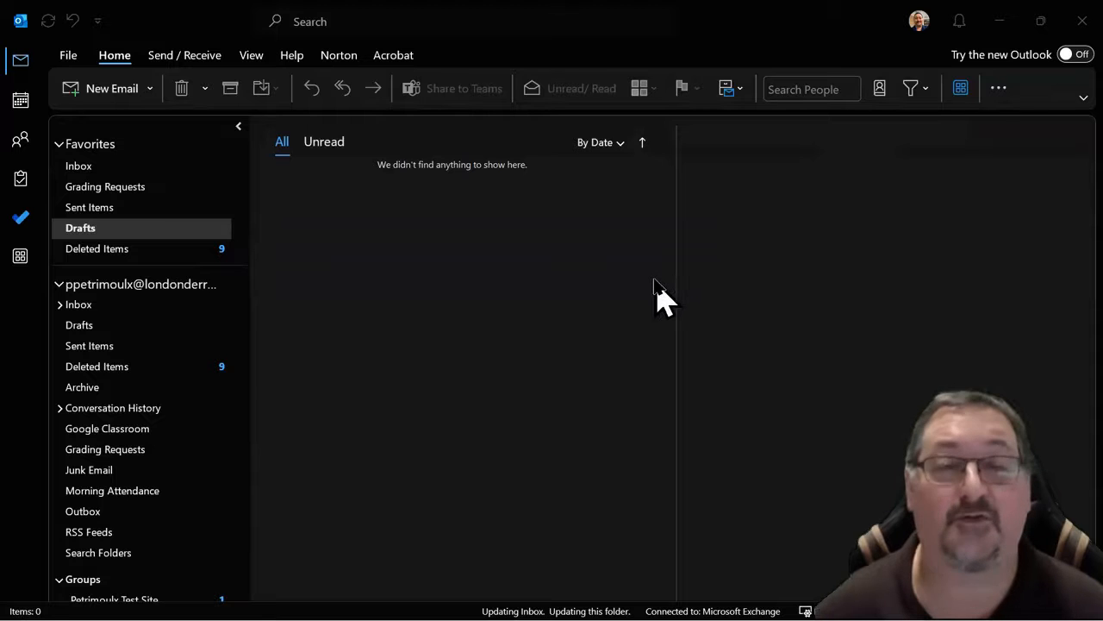
mouse_move(185, 88)
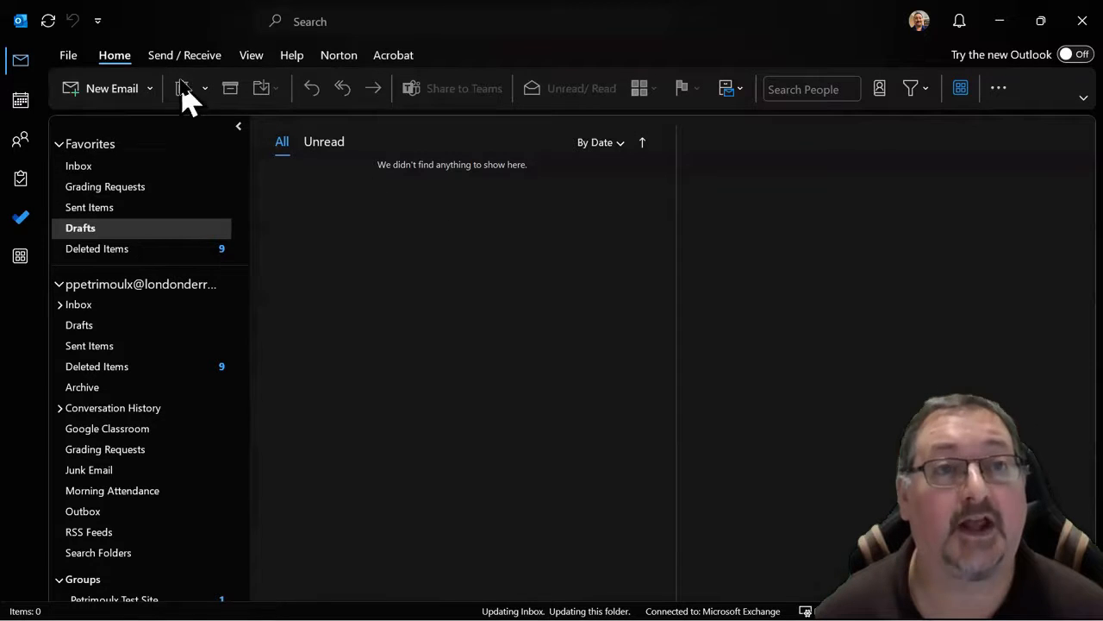
Step: Open the File backstage to show the Exchange account information page
click(68, 55)
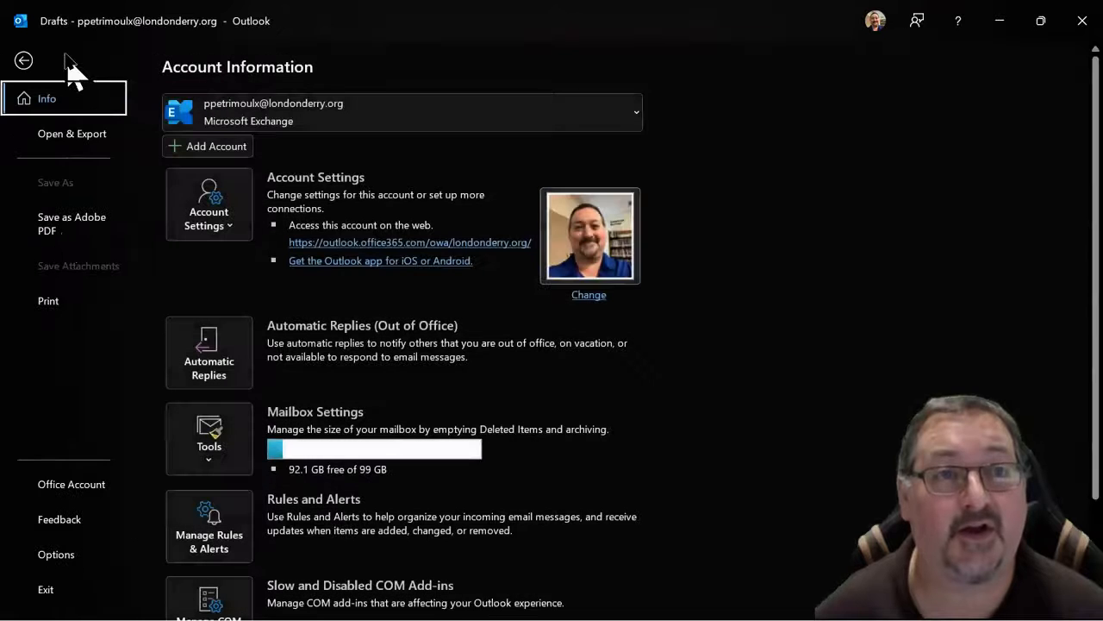
mouse_move(60, 565)
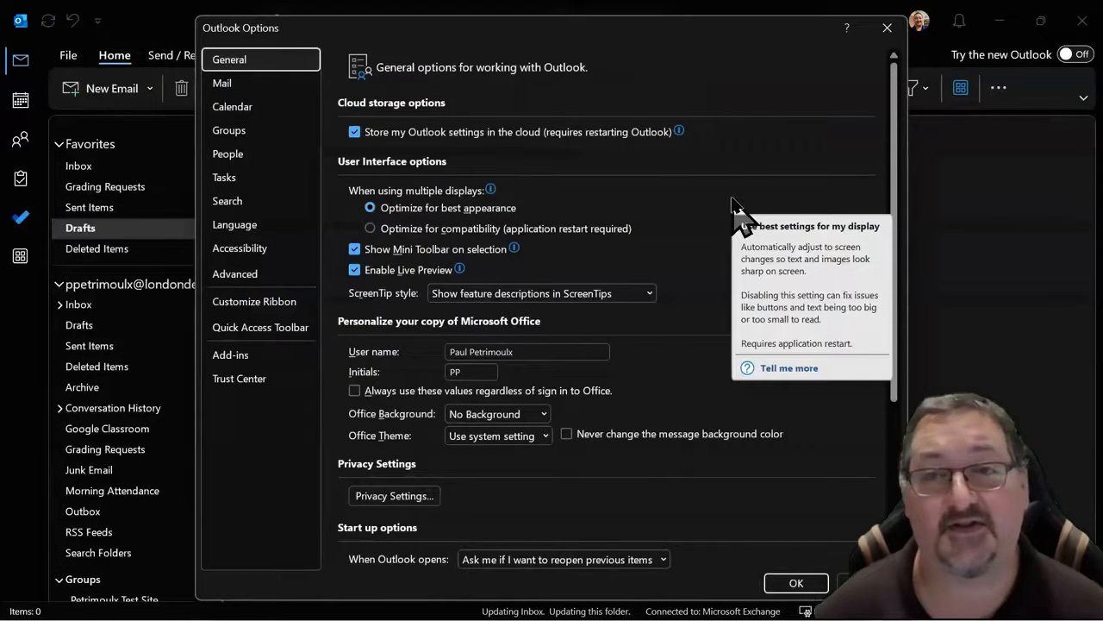
mouse_move(600, 172)
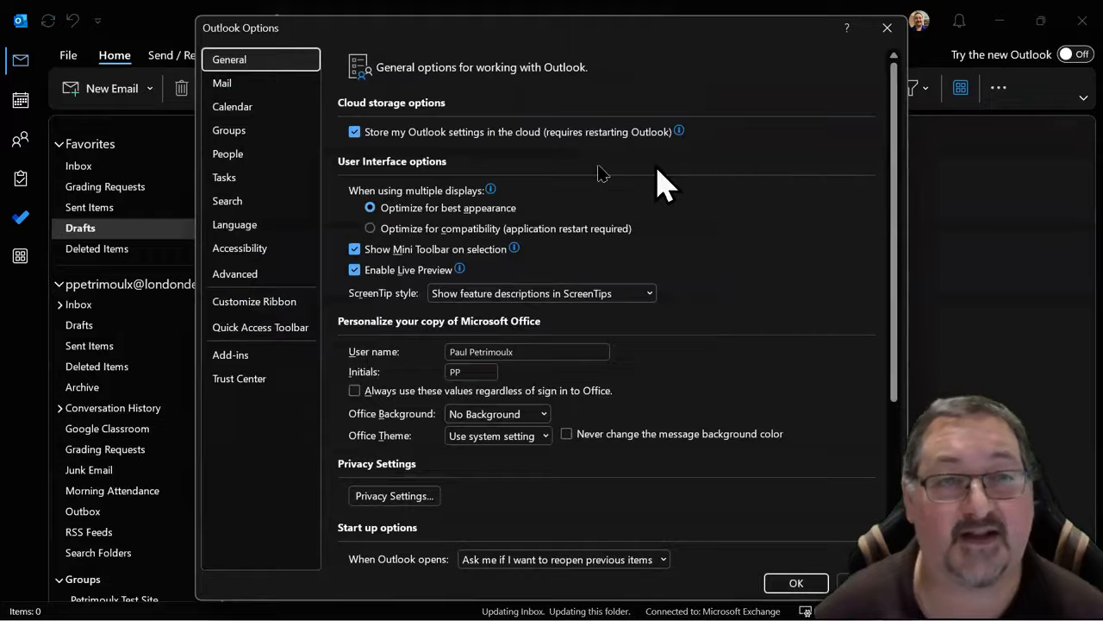
mouse_move(234, 273)
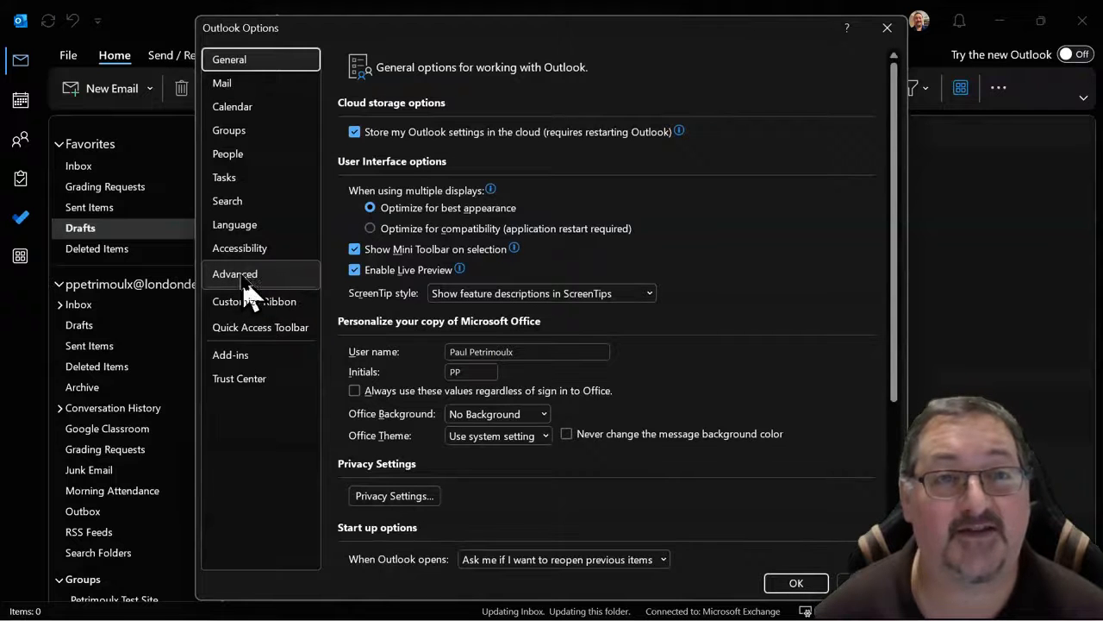
Step: Switch Outlook Options to the Advanced category
click(235, 274)
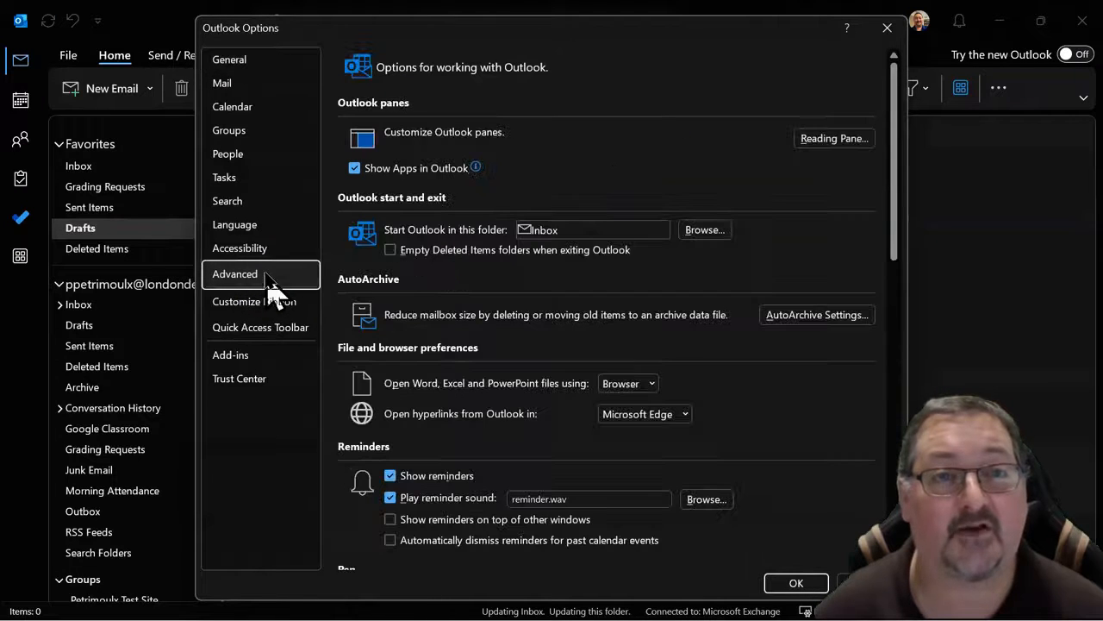
mouse_move(569, 362)
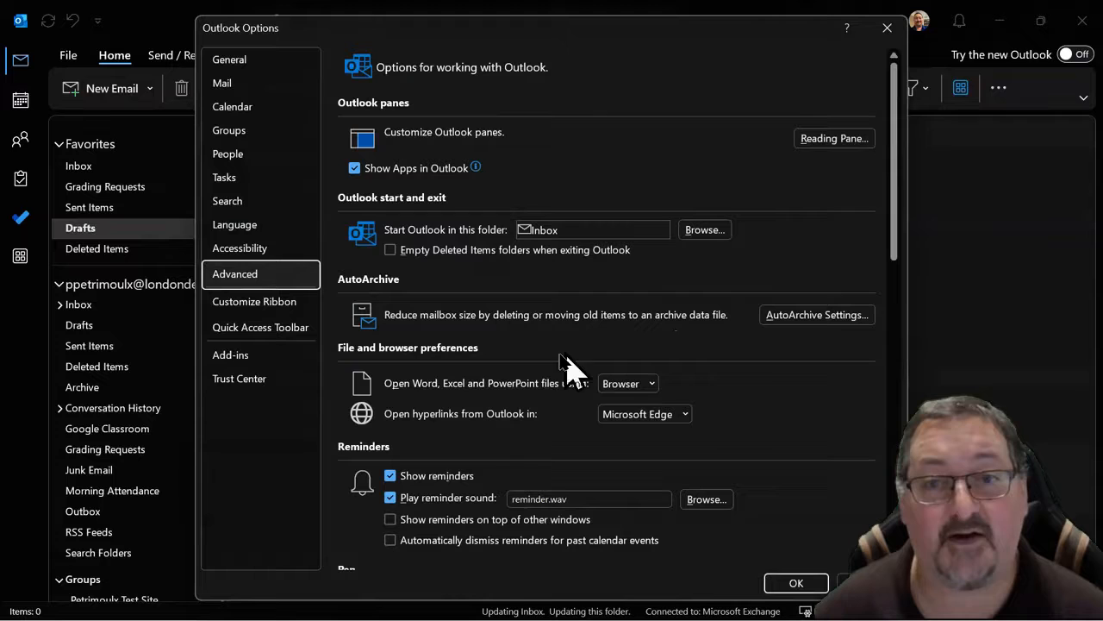
mouse_move(745, 401)
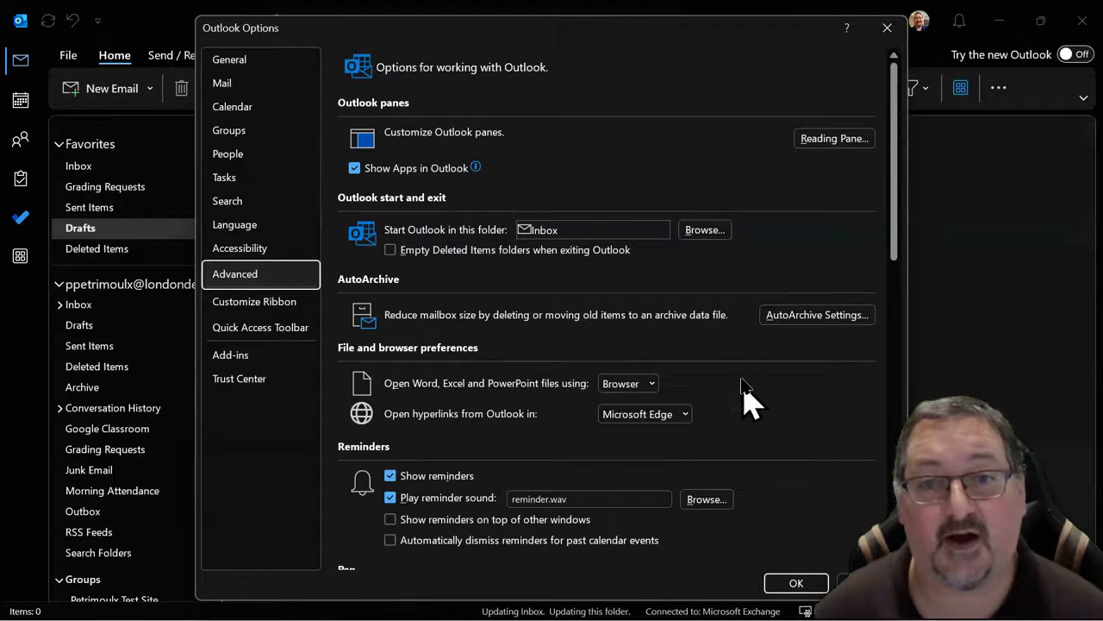
mouse_move(608, 453)
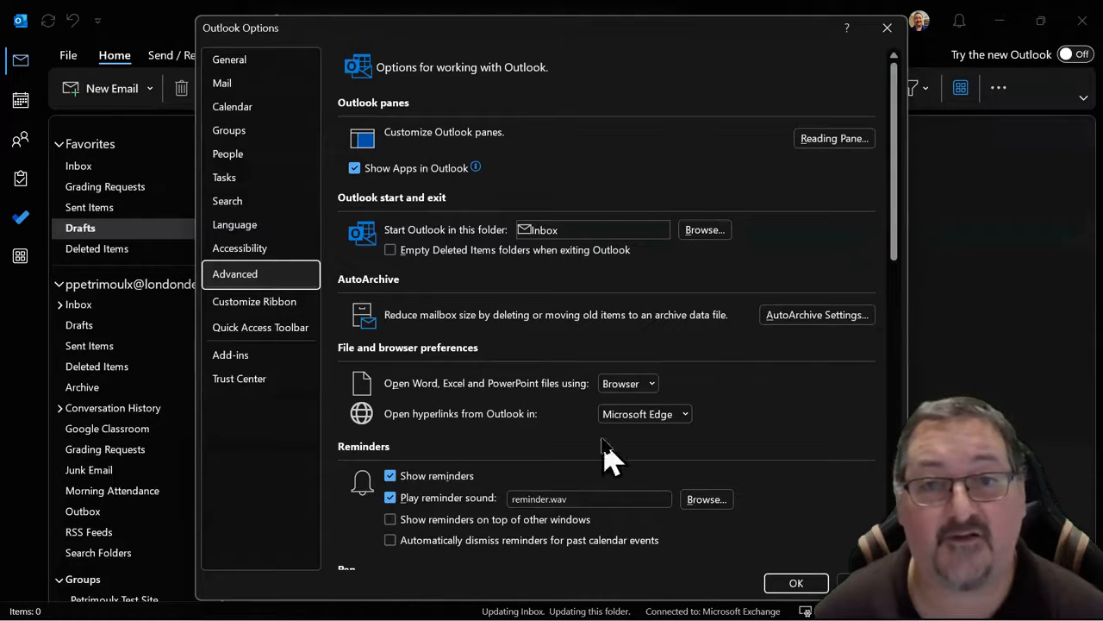
mouse_move(724, 431)
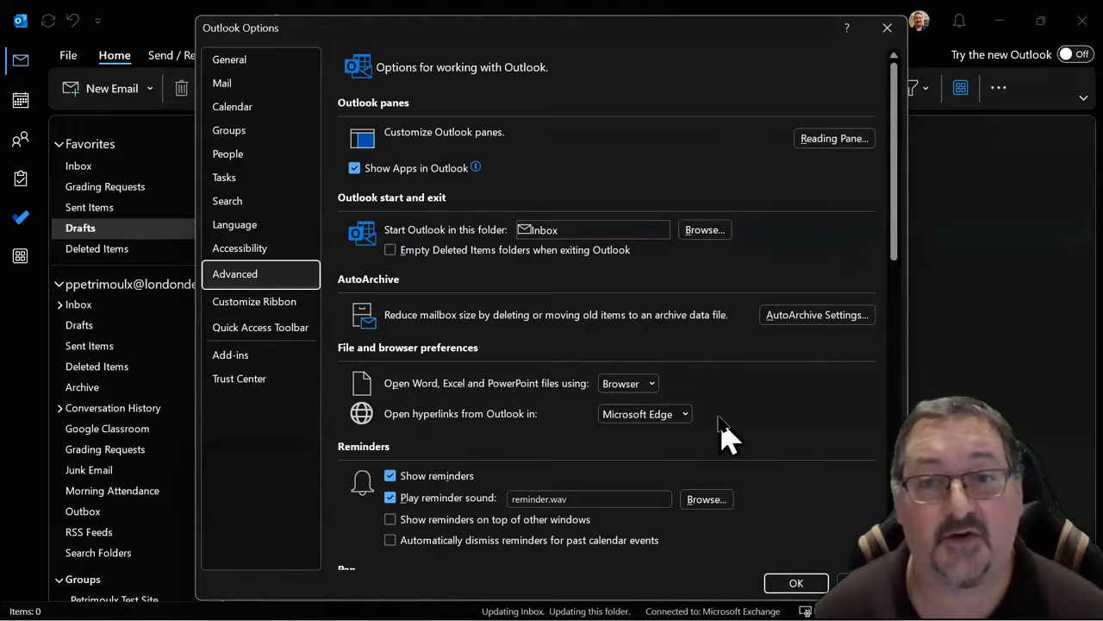
mouse_move(612, 418)
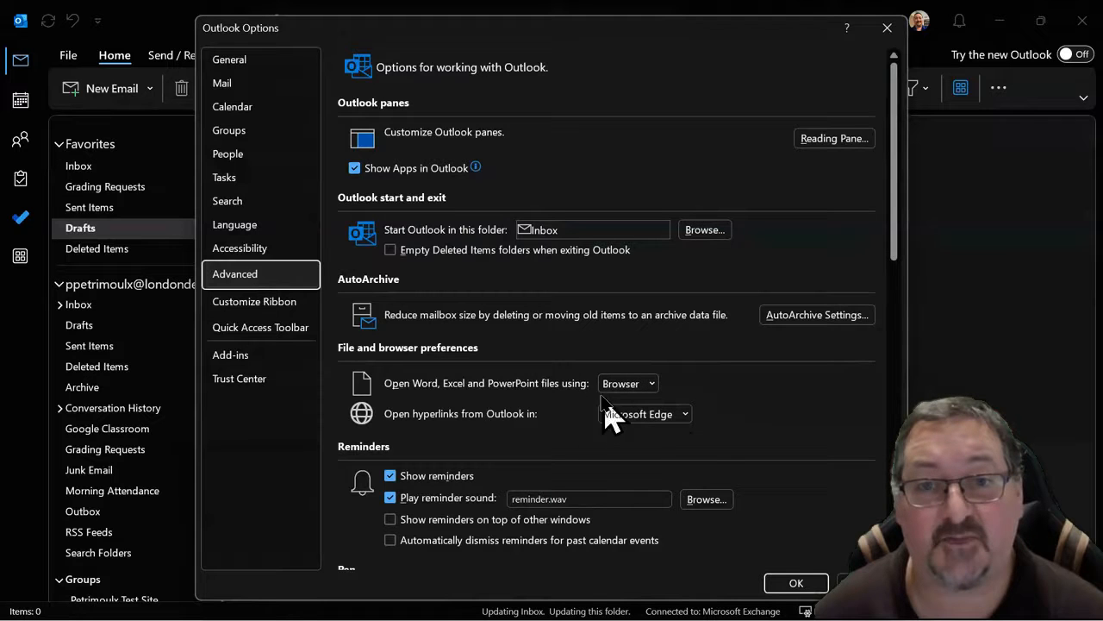
mouse_move(663, 448)
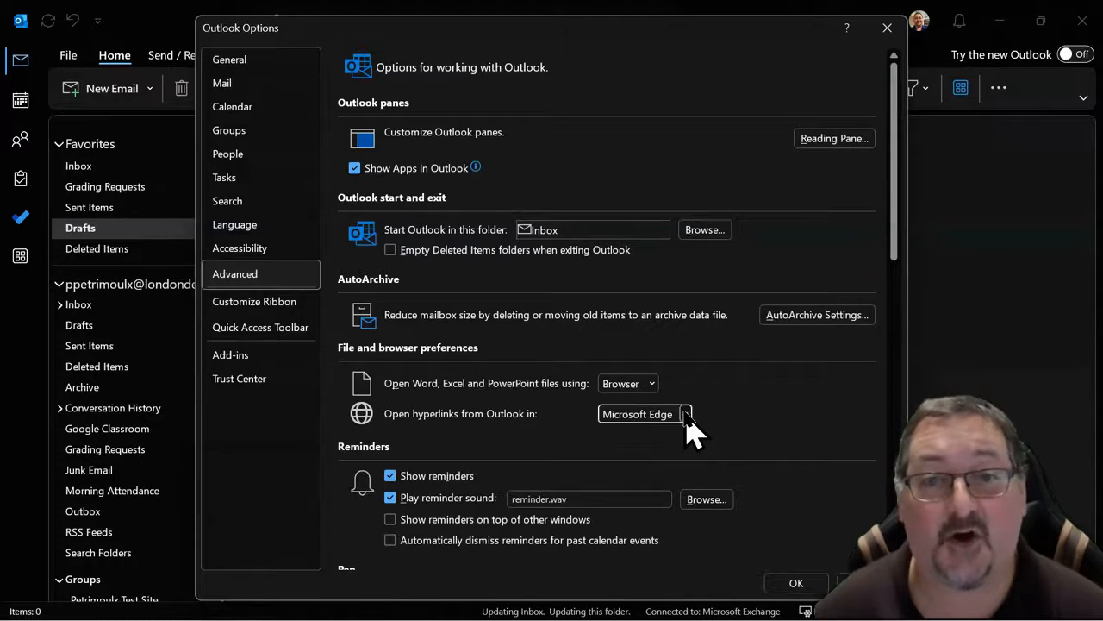
Step: Set 'Open hyperlinks from Outlook in' to Default Browser and confirm with OK
click(685, 414)
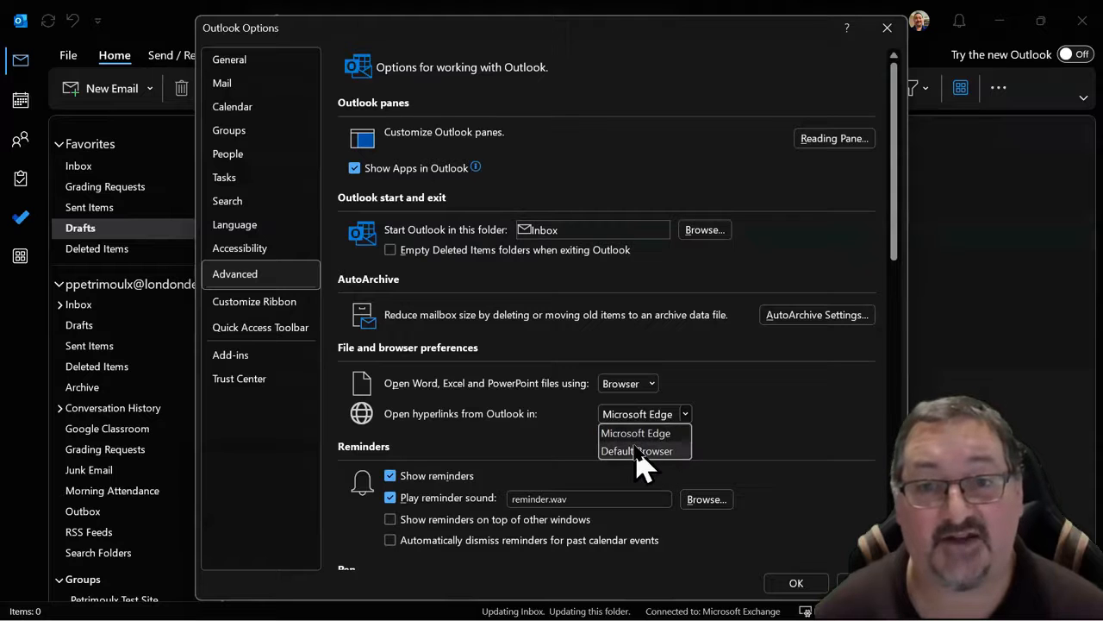
click(635, 451)
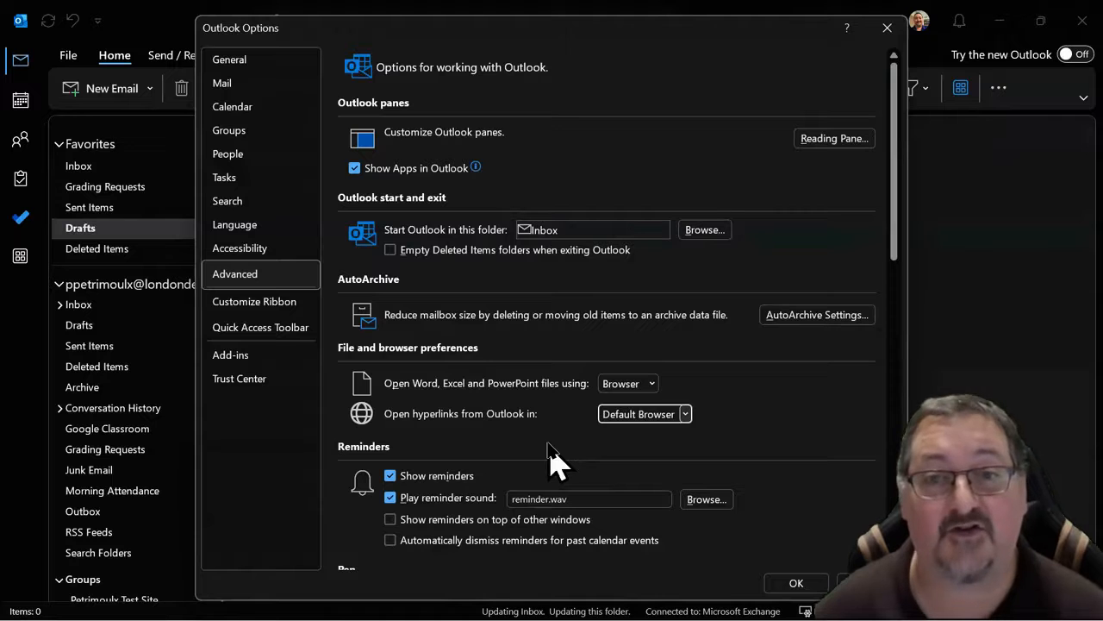
mouse_move(668, 440)
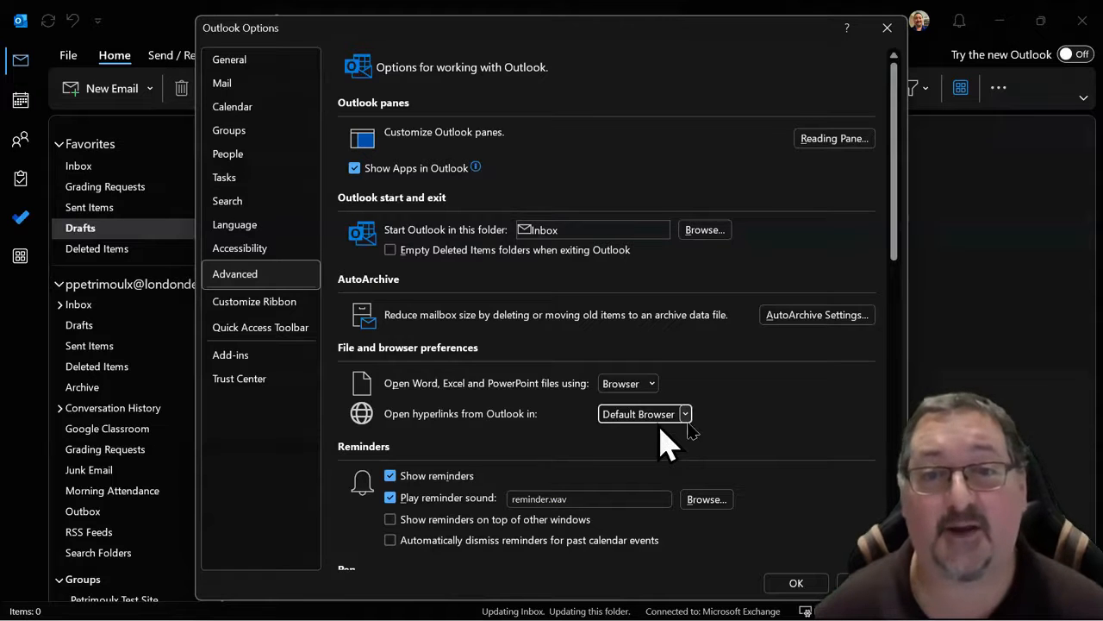
mouse_move(785, 595)
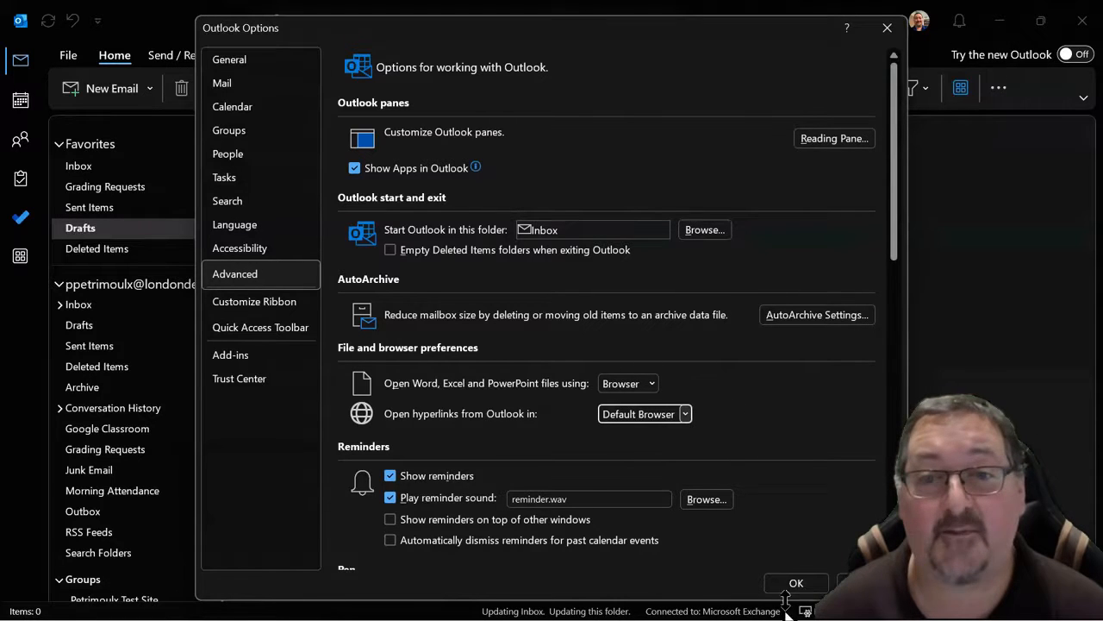
mouse_move(796, 583)
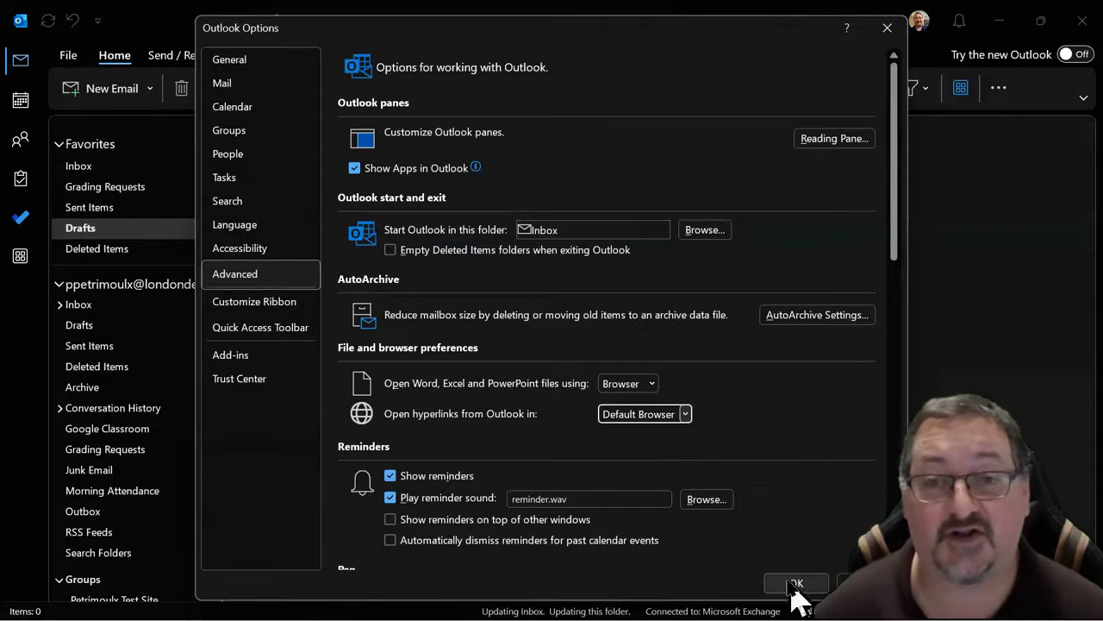
click(795, 583)
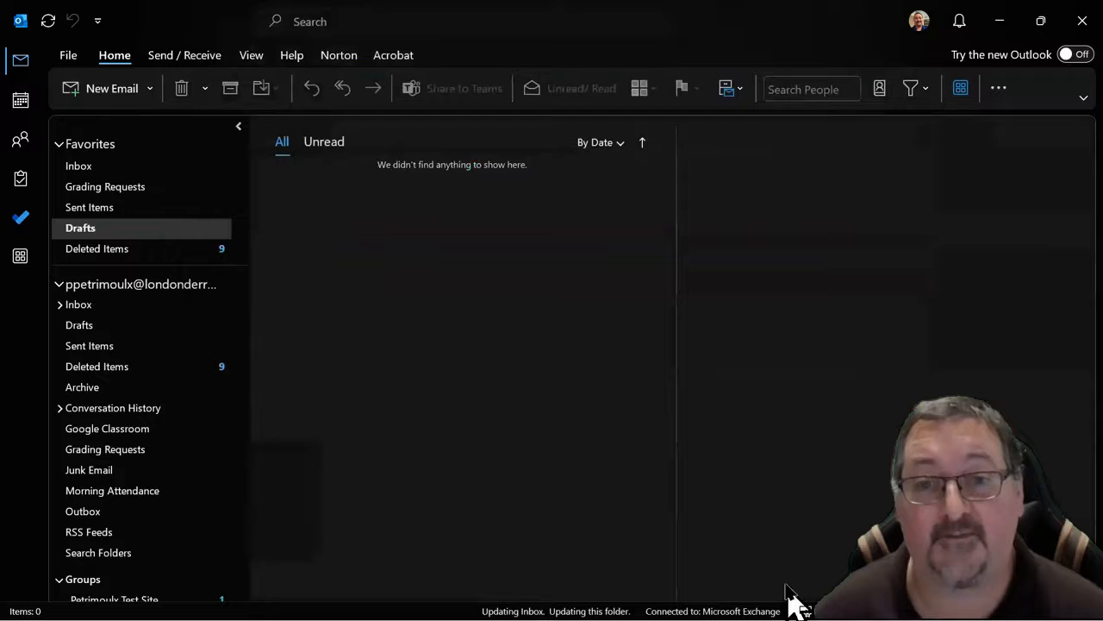
mouse_move(728, 362)
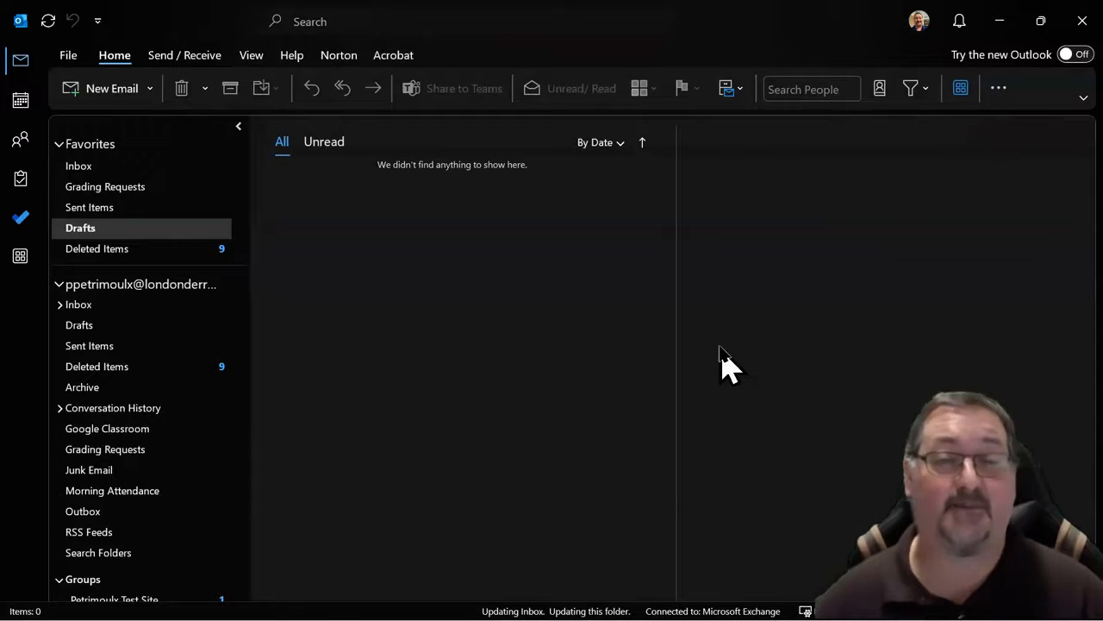